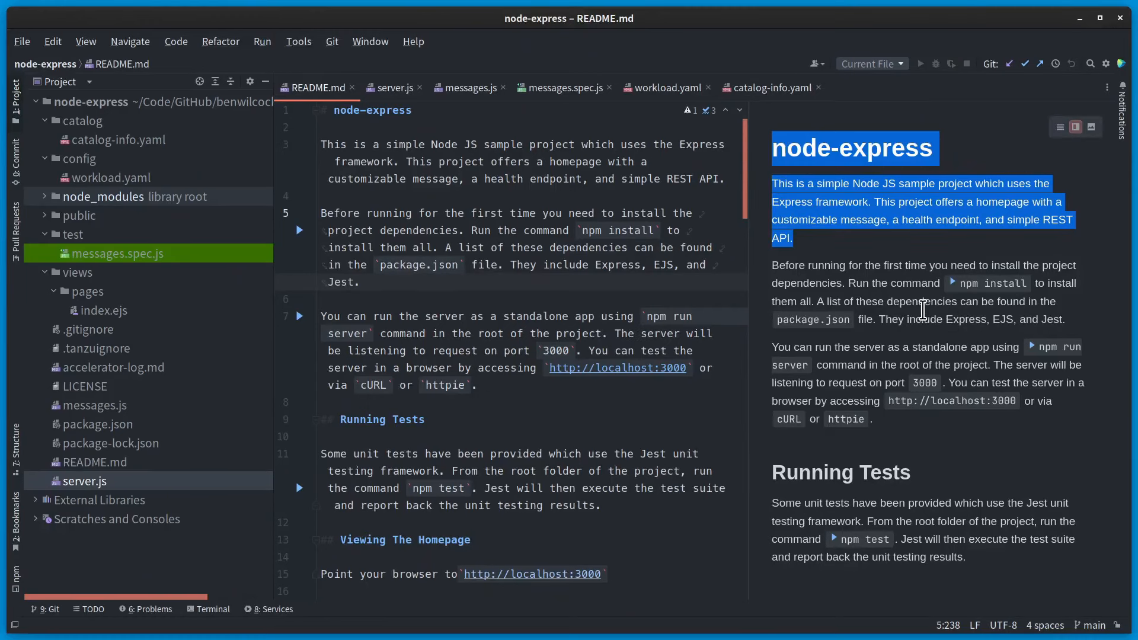
{"action": "mouse_move", "coordinate": [395, 88]}
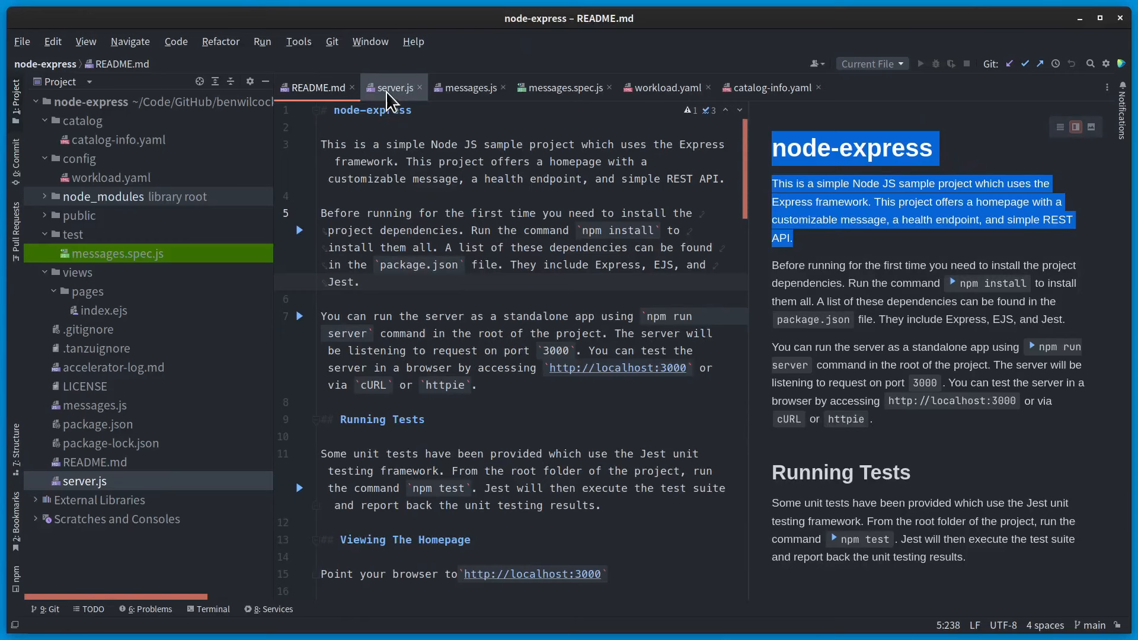
Step: Review server.js, messages.js and the messages.spec.js Jest tests in IntelliJ IDEA
{"action": "left_click", "coordinate": [394, 87]}
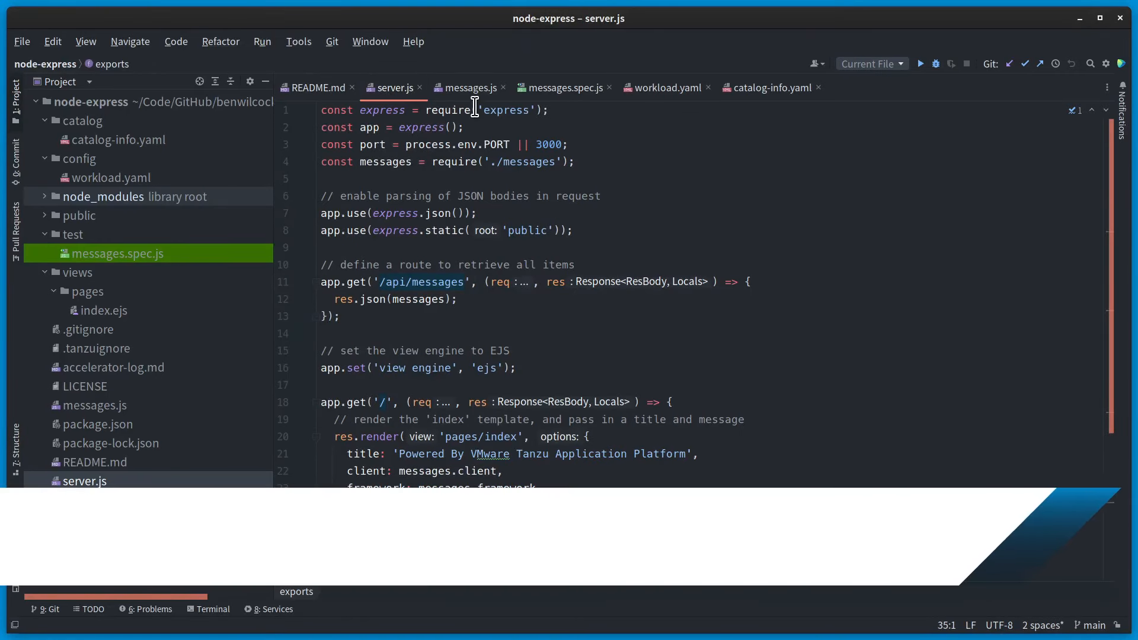
{"action": "left_click", "coordinate": [468, 87]}
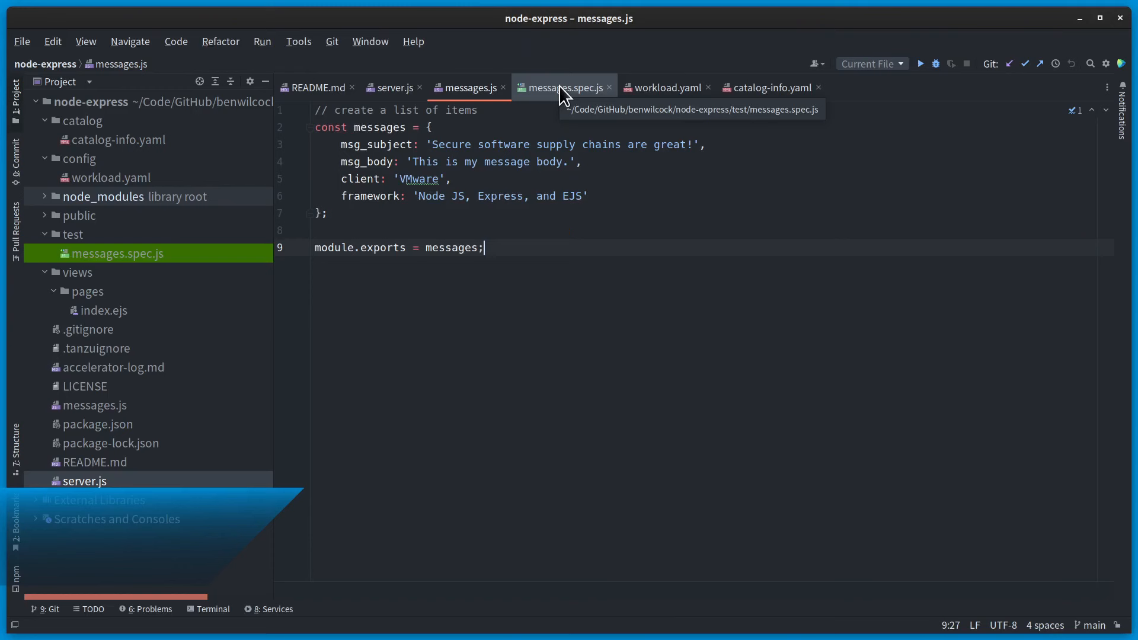
{"action": "left_click", "coordinate": [563, 87]}
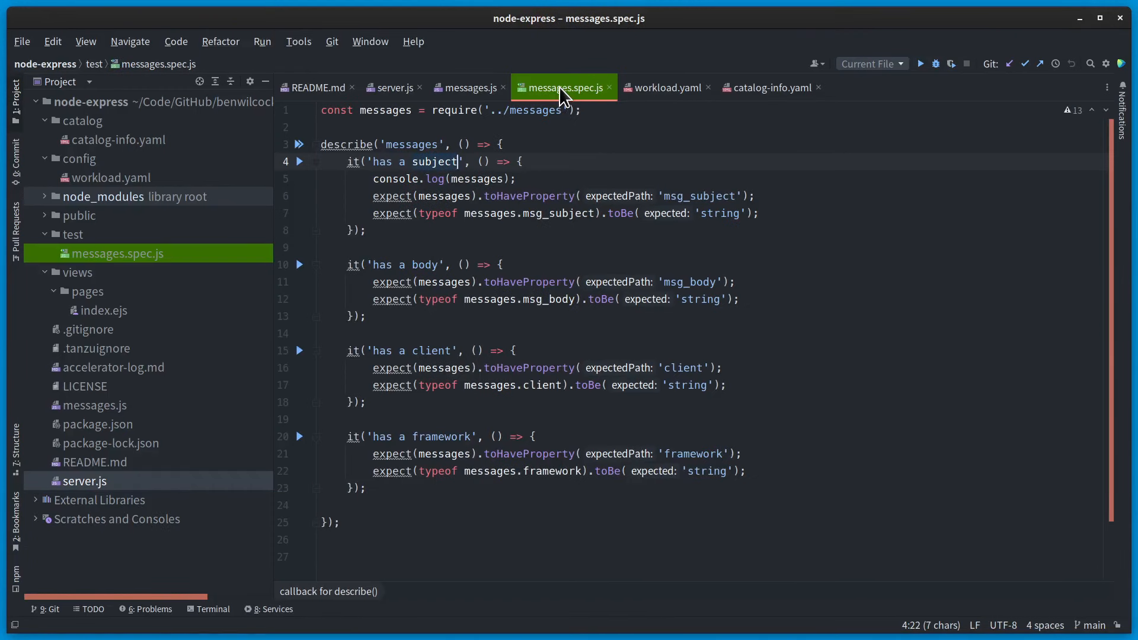
{"action": "mouse_move", "coordinate": [669, 140]}
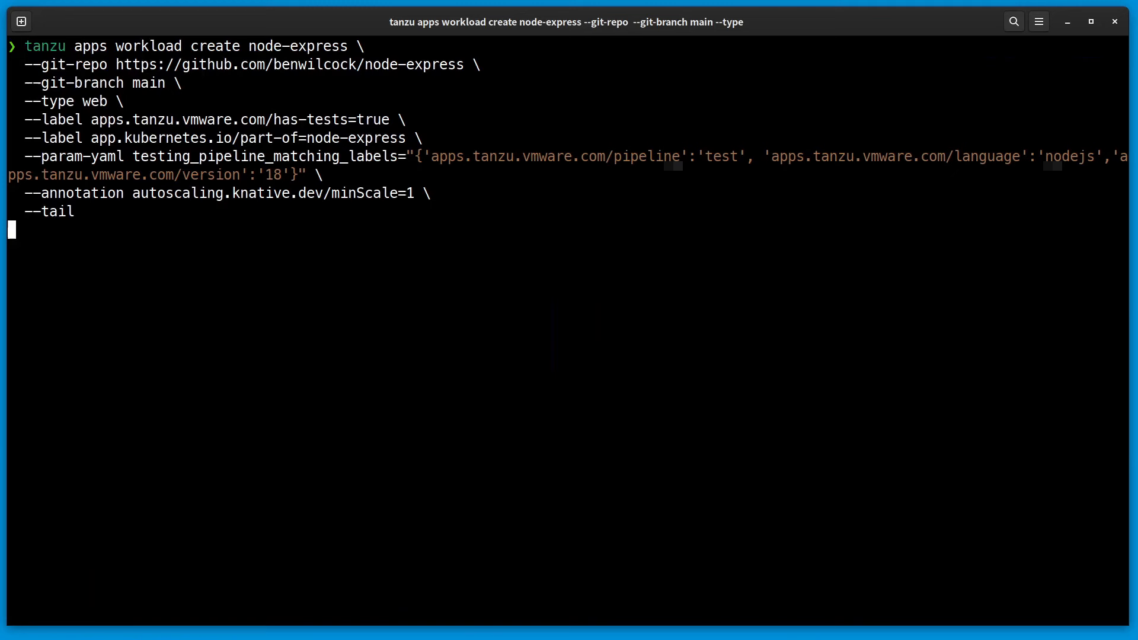
Step: Run tanzu apps workload create node-express with test labels, testing pipeline param and --tail
{"action": "key", "text": "Enter"}
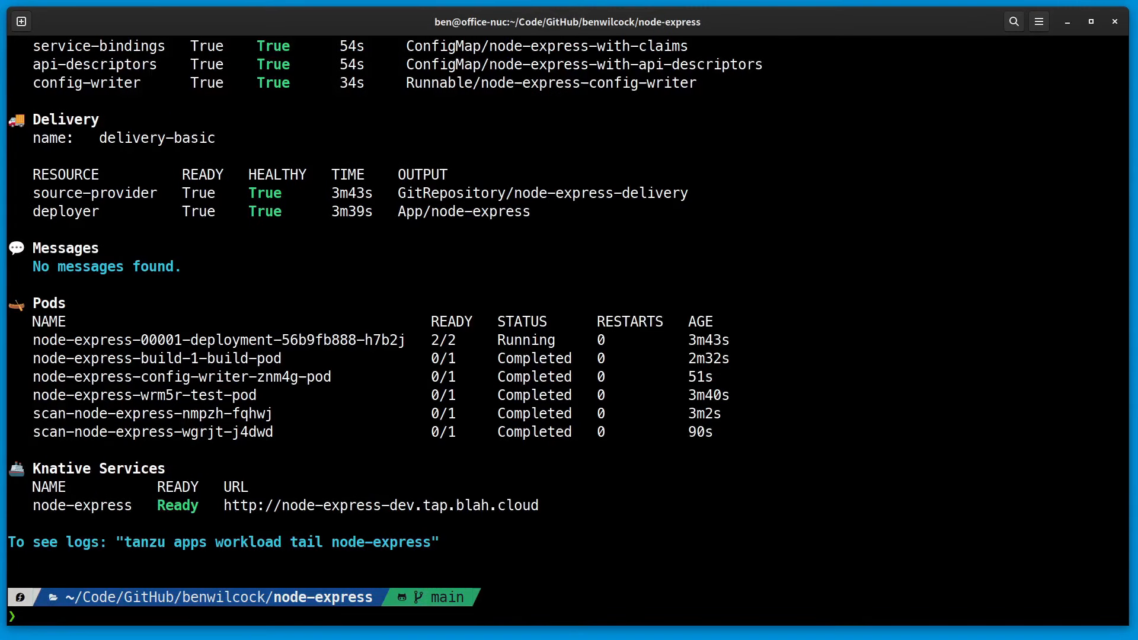
{"action": "mouse_move", "coordinate": [763, 213]}
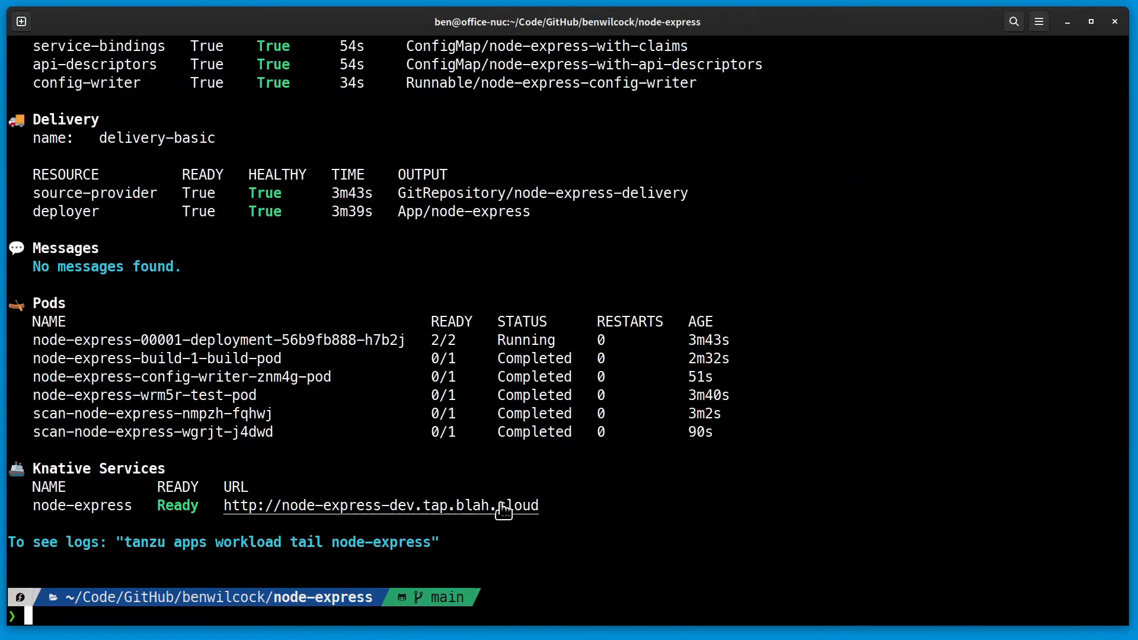
Step: Check node-express is Ready and open its Knative service URL in the browser
{"action": "left_click", "coordinate": [380, 505]}
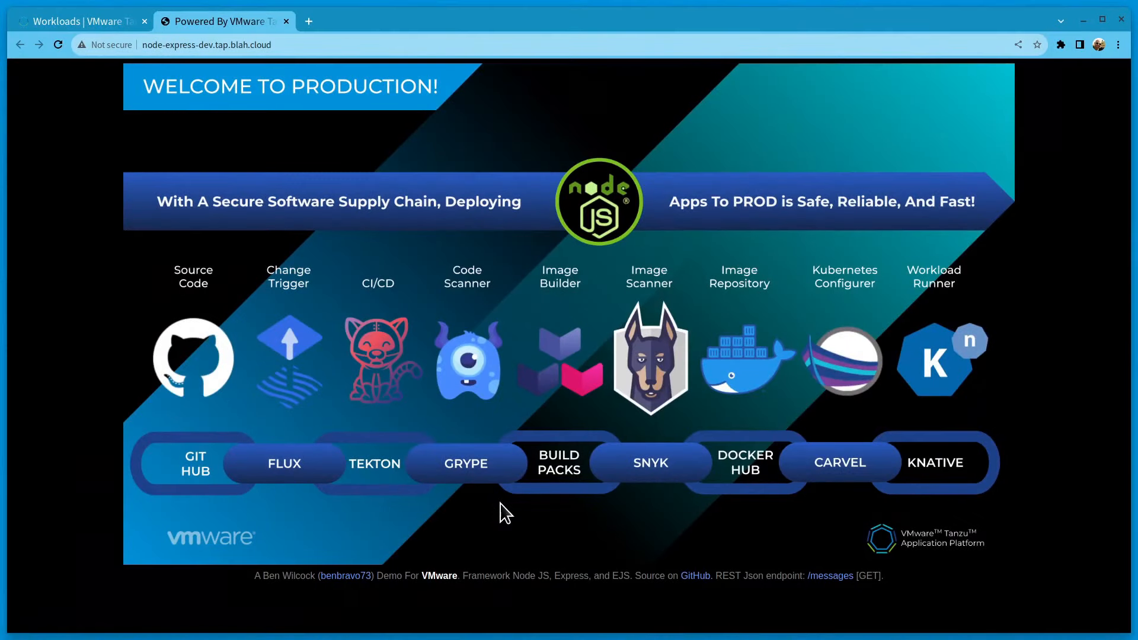
{"action": "mouse_move", "coordinate": [417, 572]}
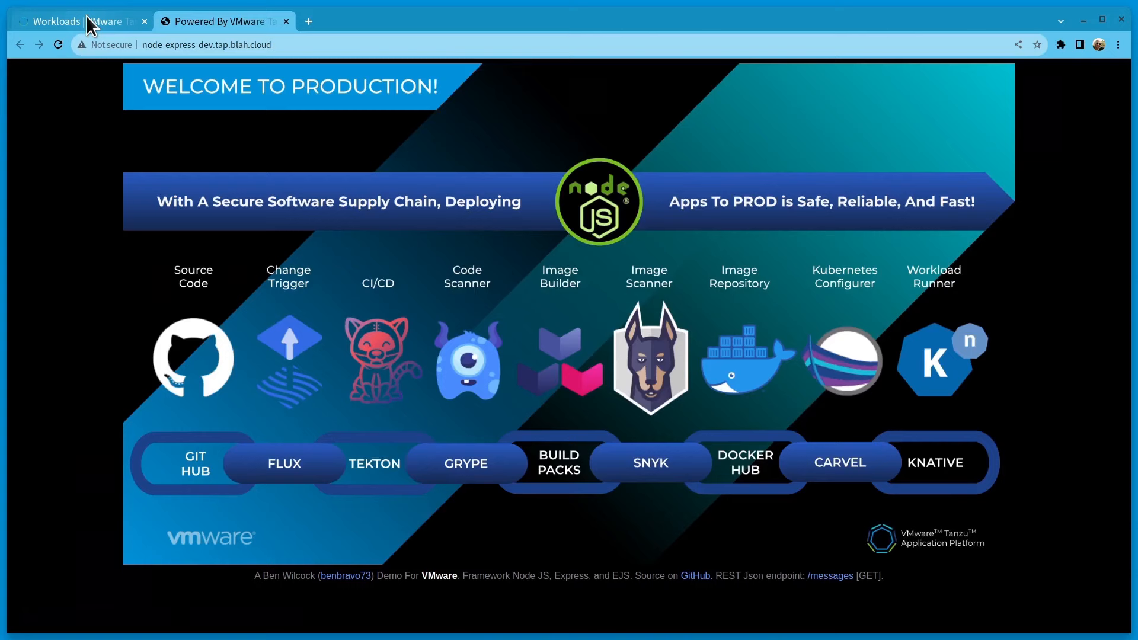
Step: View the Welcome to Production page, then return to the Workloads list
{"action": "left_click", "coordinate": [54, 22]}
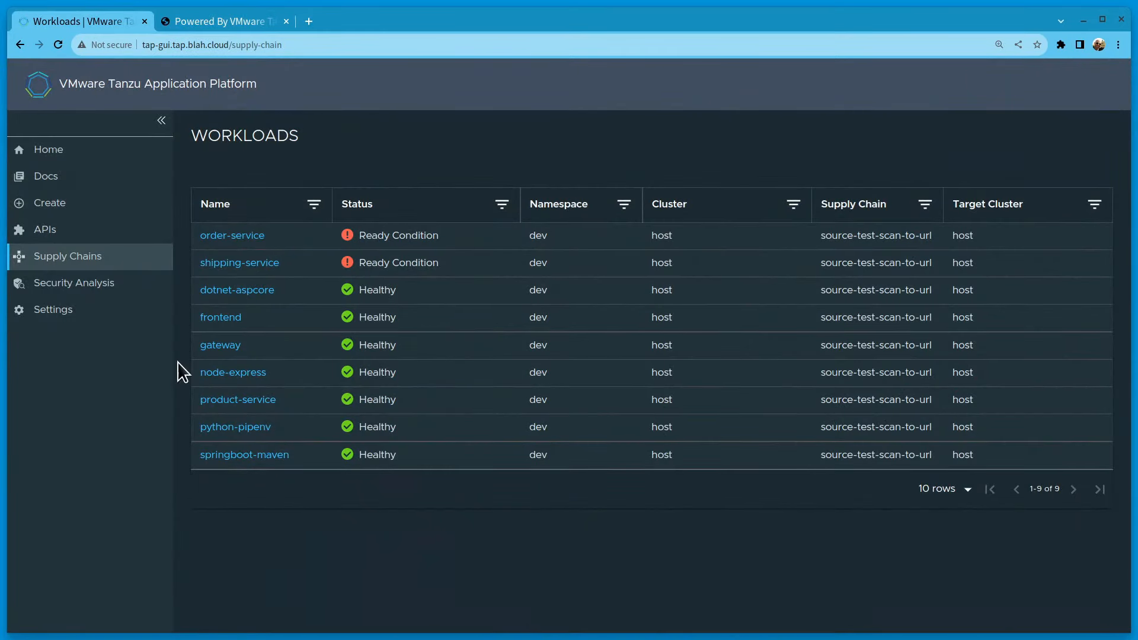
Step: Open the node-express supply chain graph and show the Source Tester stage details
{"action": "left_click", "coordinate": [233, 372]}
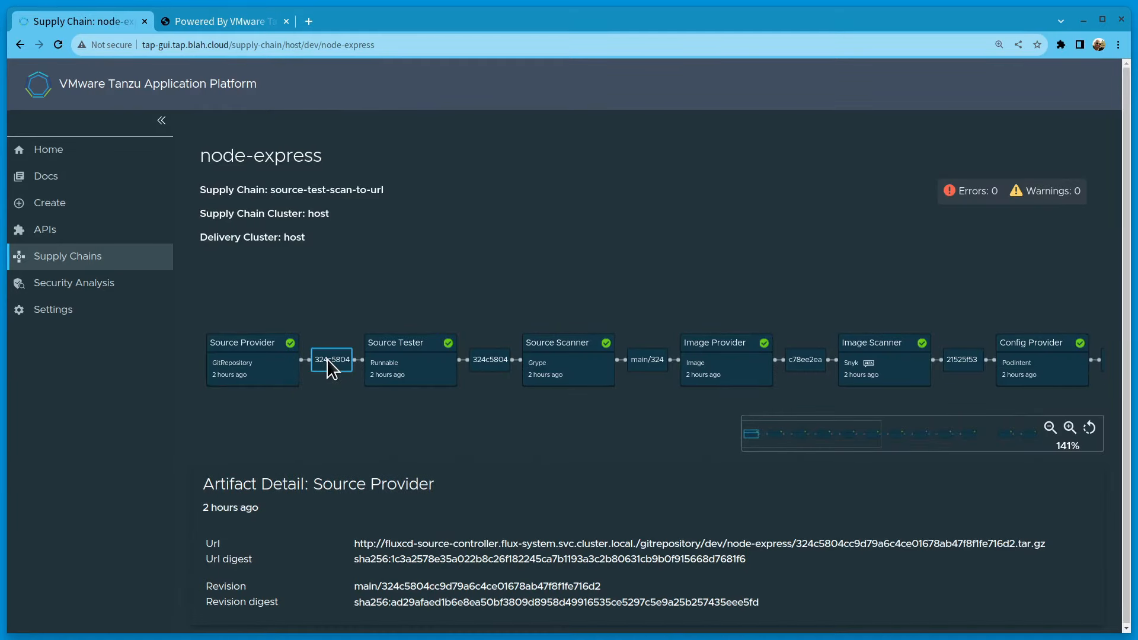
{"action": "left_click", "coordinate": [410, 359]}
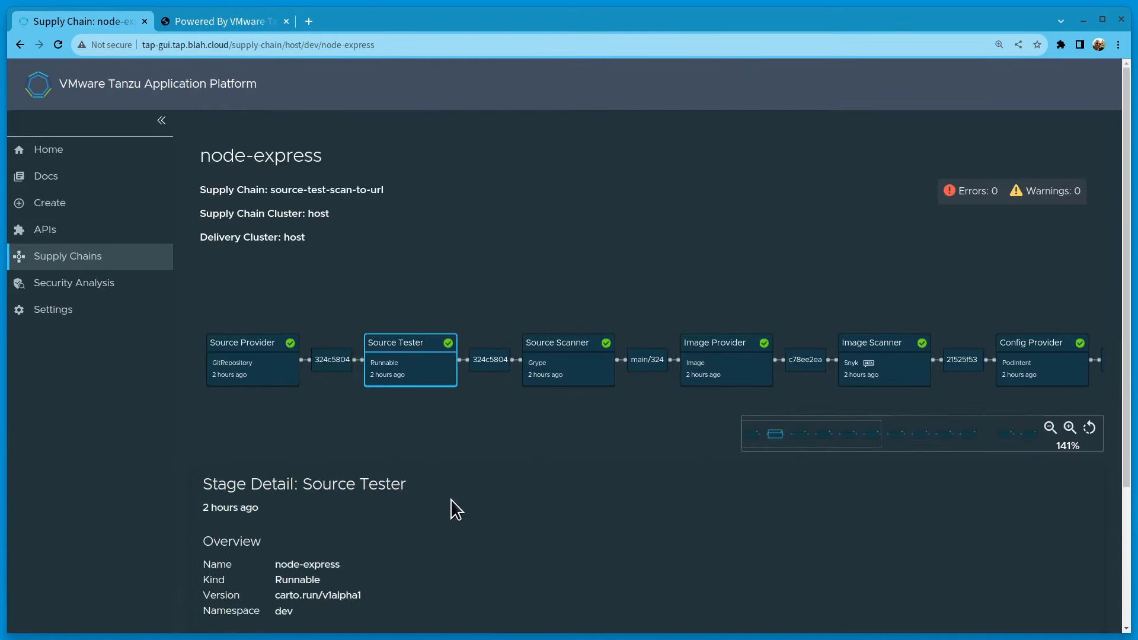
{"action": "left_click", "coordinate": [279, 546]}
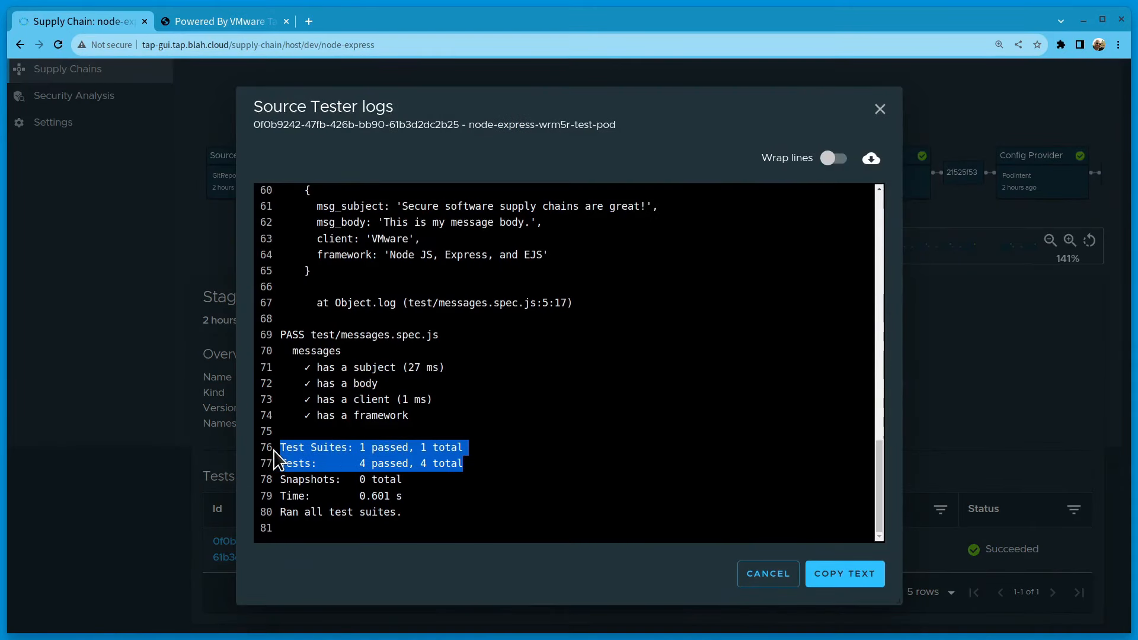
{"action": "left_click", "coordinate": [767, 574]}
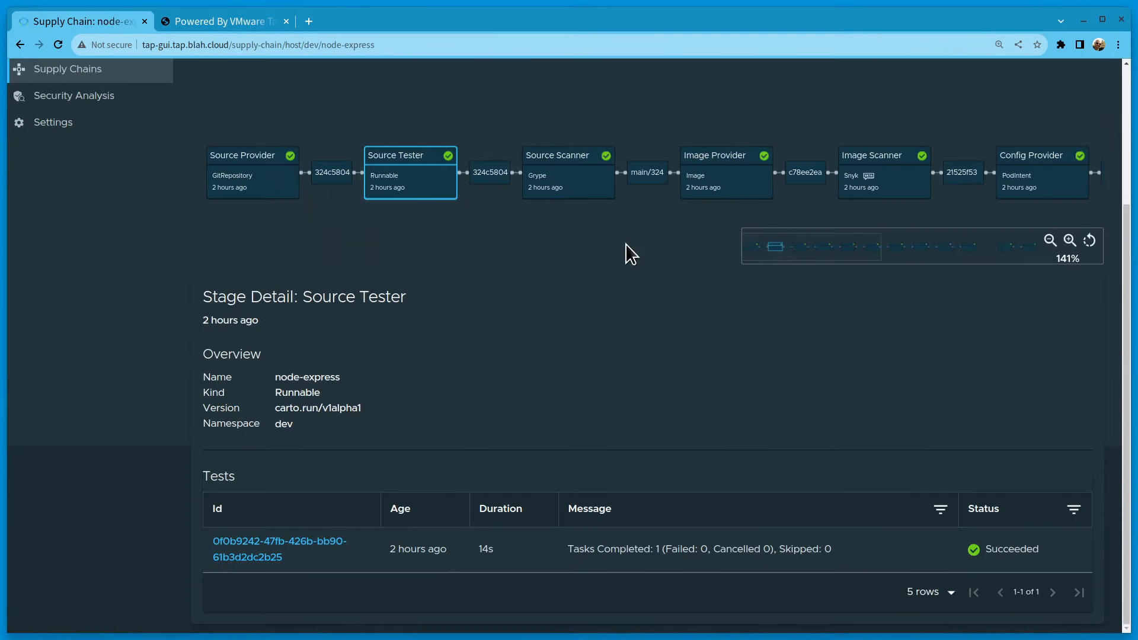
Step: Review Source Scanner results, then the Image Scanner stage details and scan policy
{"action": "left_click", "coordinate": [569, 172]}
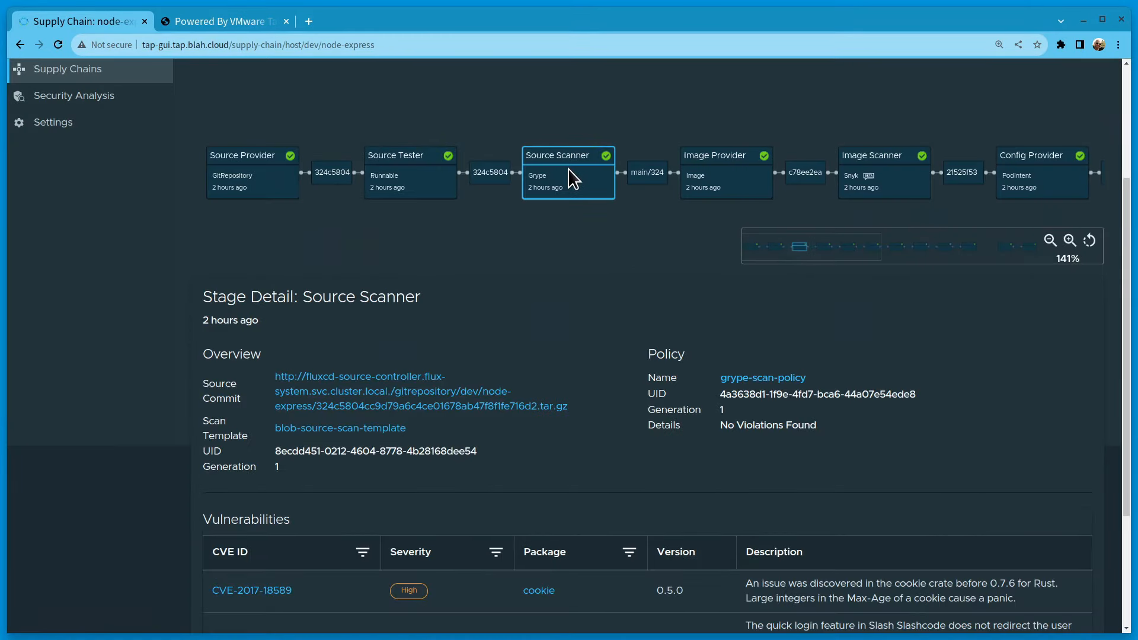
{"action": "mouse_move", "coordinate": [590, 362]}
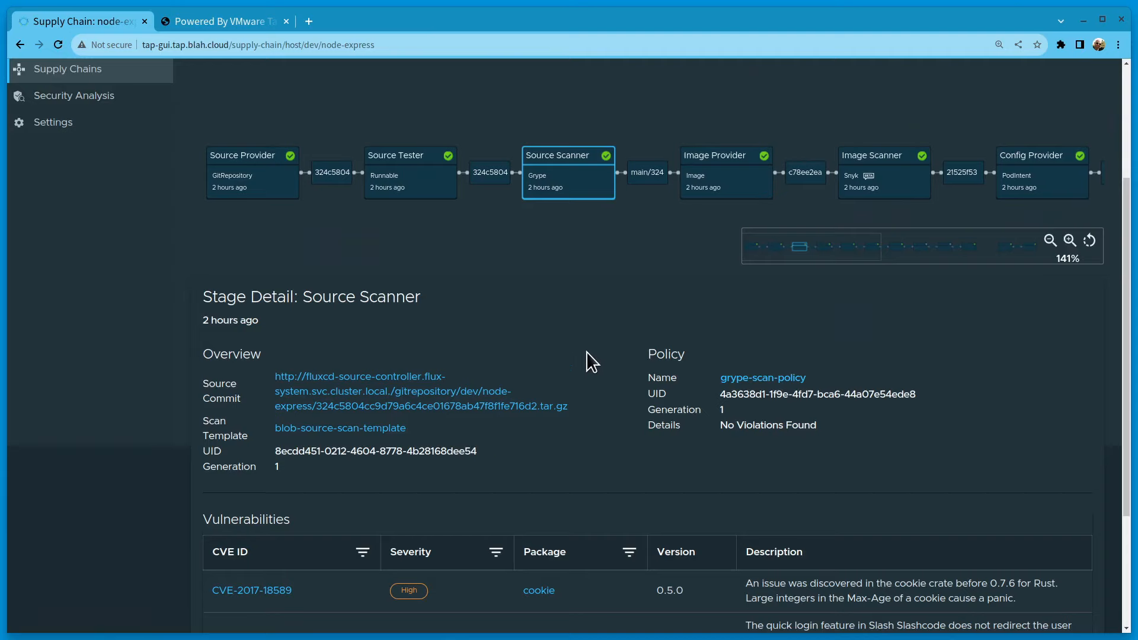
{"action": "left_click", "coordinate": [882, 172]}
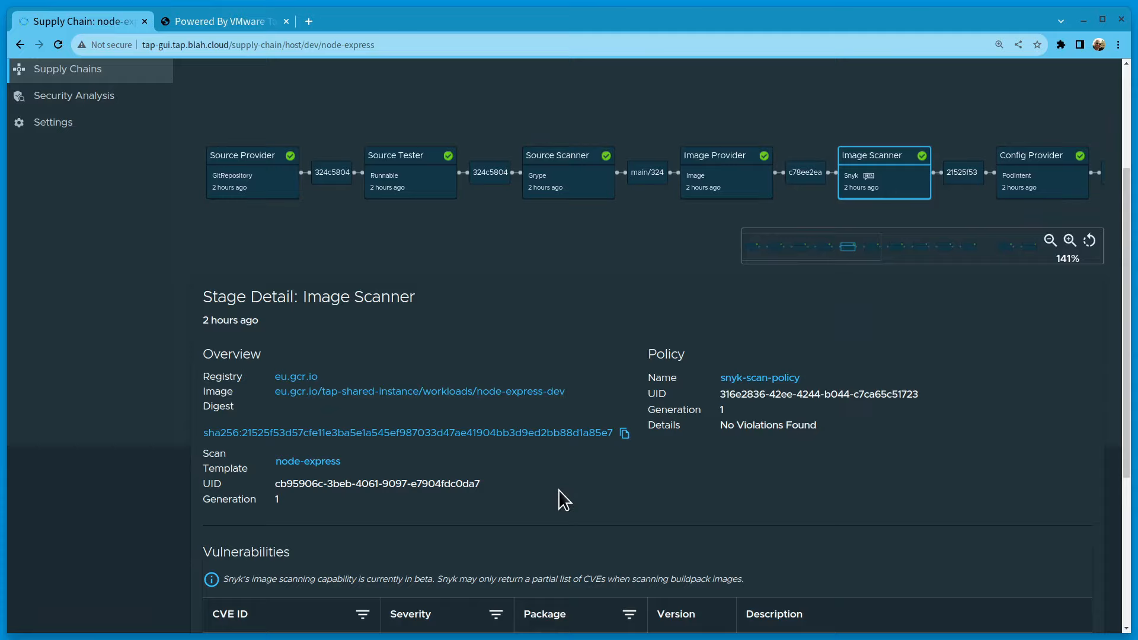
{"action": "scroll", "scroll_direction": "down", "scroll_amount": 3}
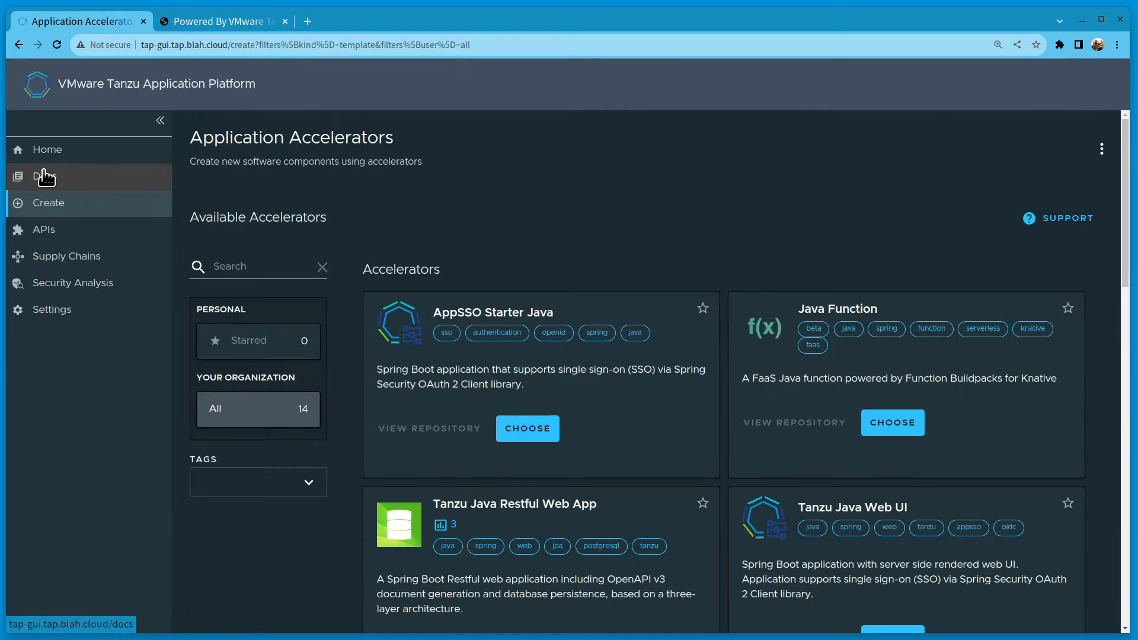
Step: Browse the accelerators page, then view Security Analysis showing 1531 CVEs and no policy violations
{"action": "scroll", "scroll_direction": "down", "scroll_amount": 3}
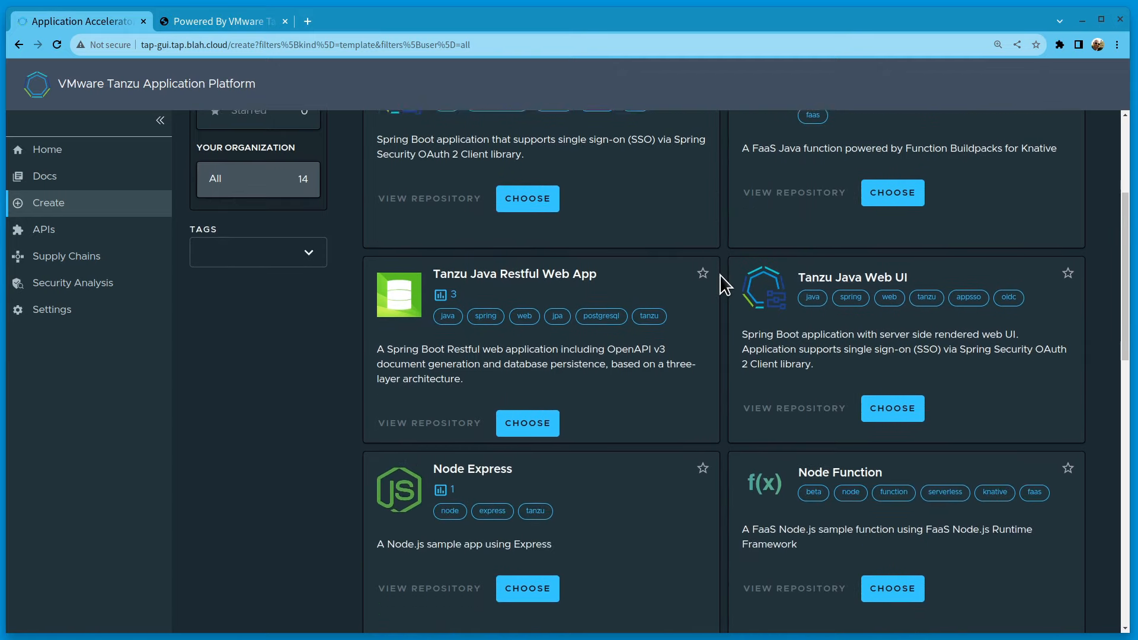
{"action": "scroll", "scroll_direction": "down", "scroll_amount": 3}
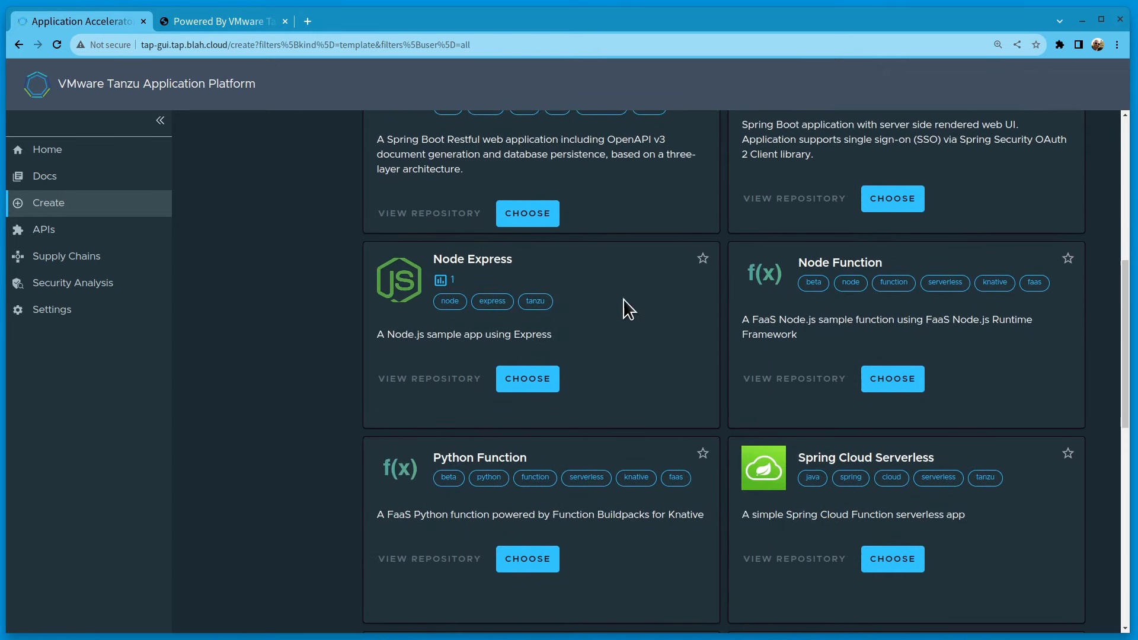
{"action": "left_click", "coordinate": [72, 282]}
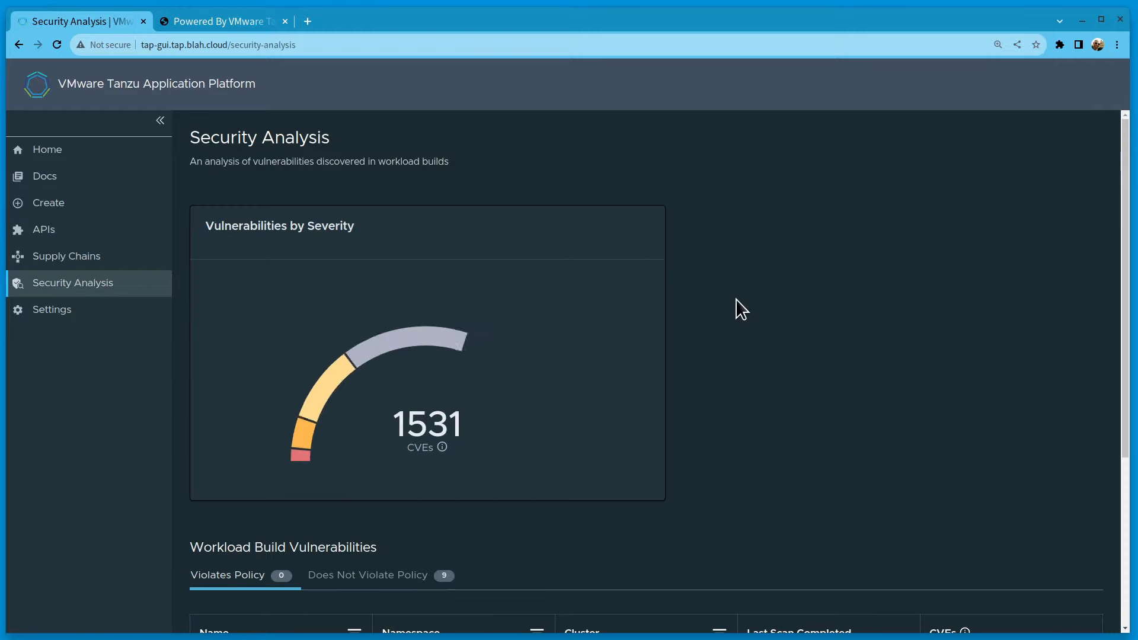
{"action": "scroll", "scroll_direction": "down", "scroll_amount": 3}
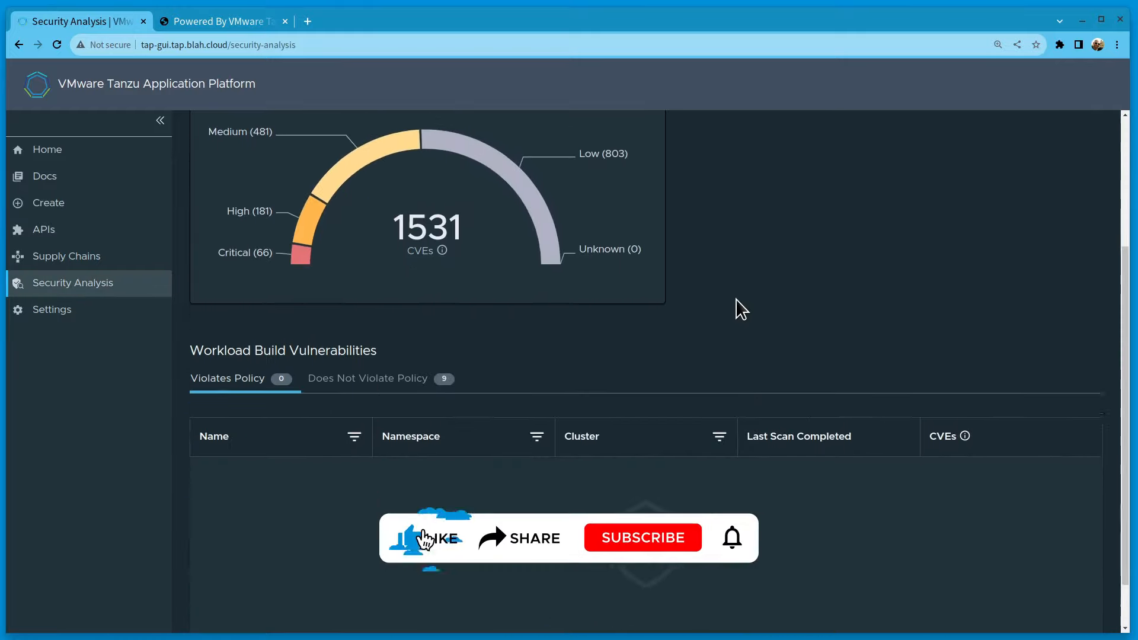